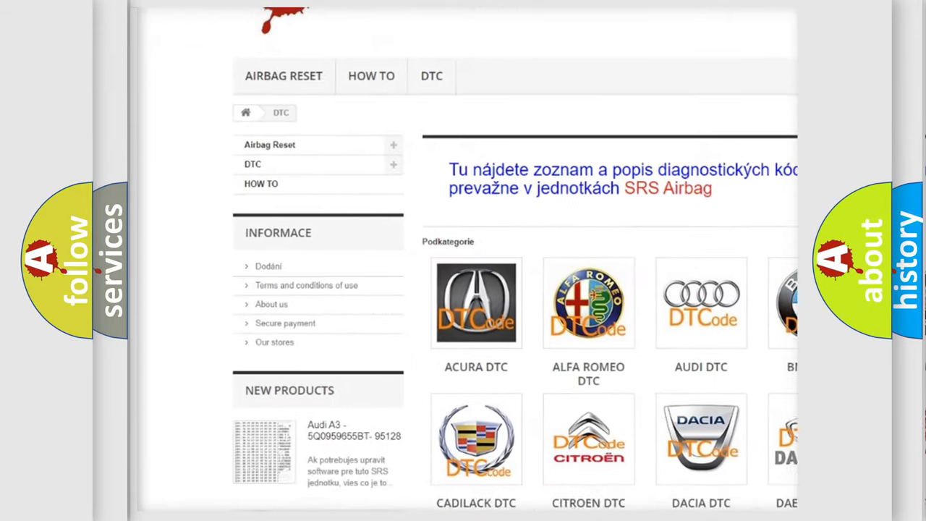
scroll(down, 3)
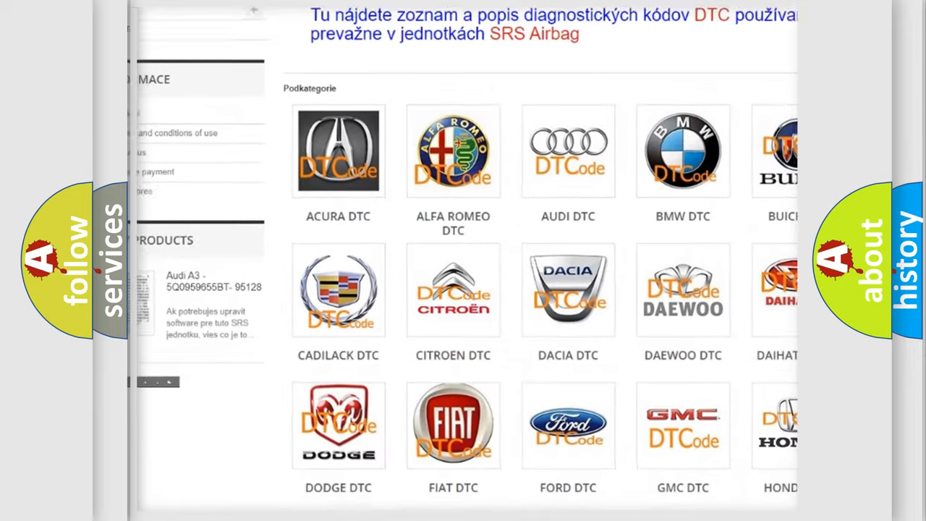
scroll(down, 3)
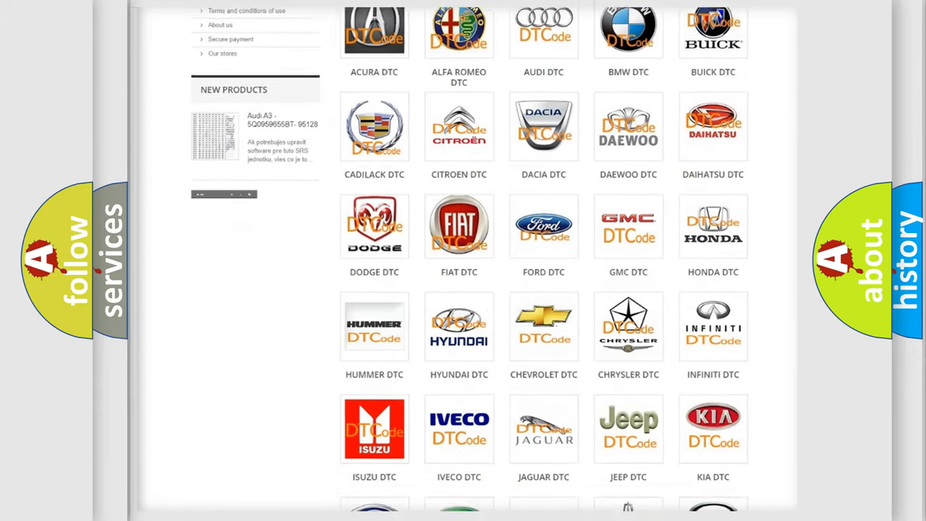
scroll(down, 3)
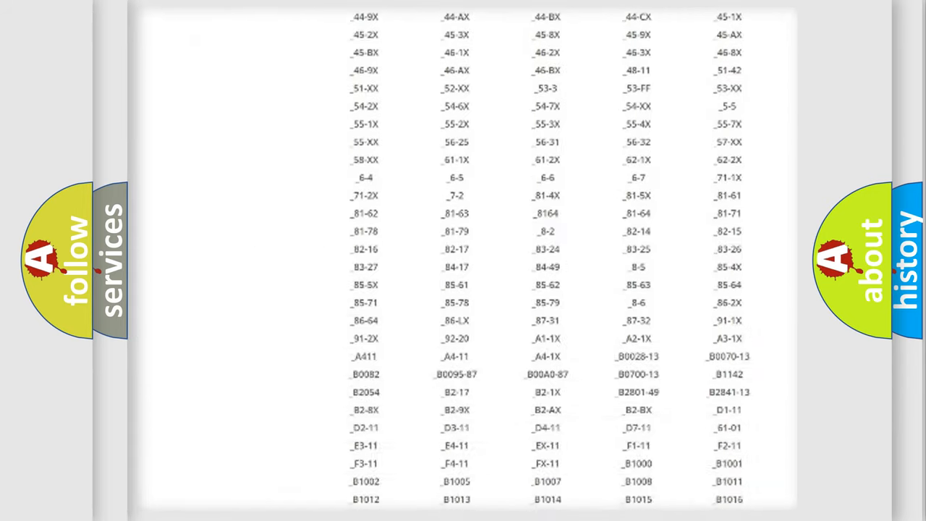
scroll(down, 3)
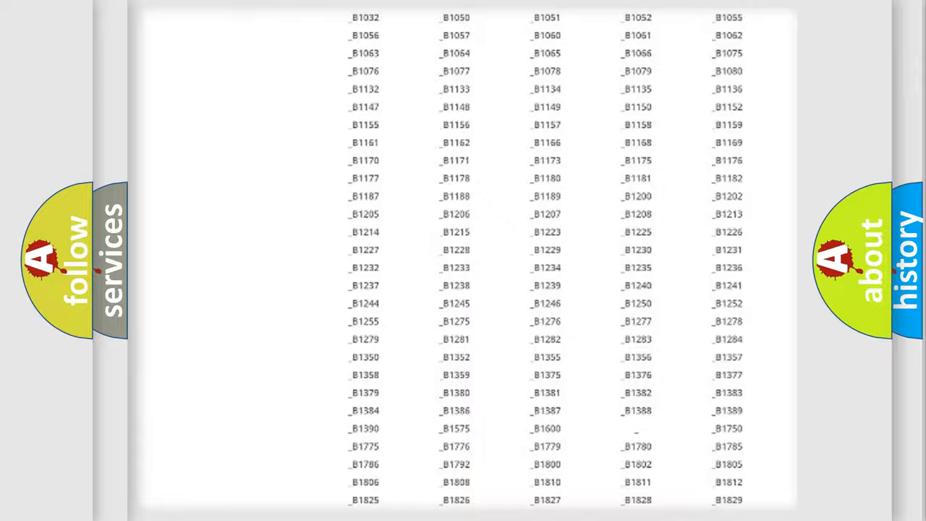